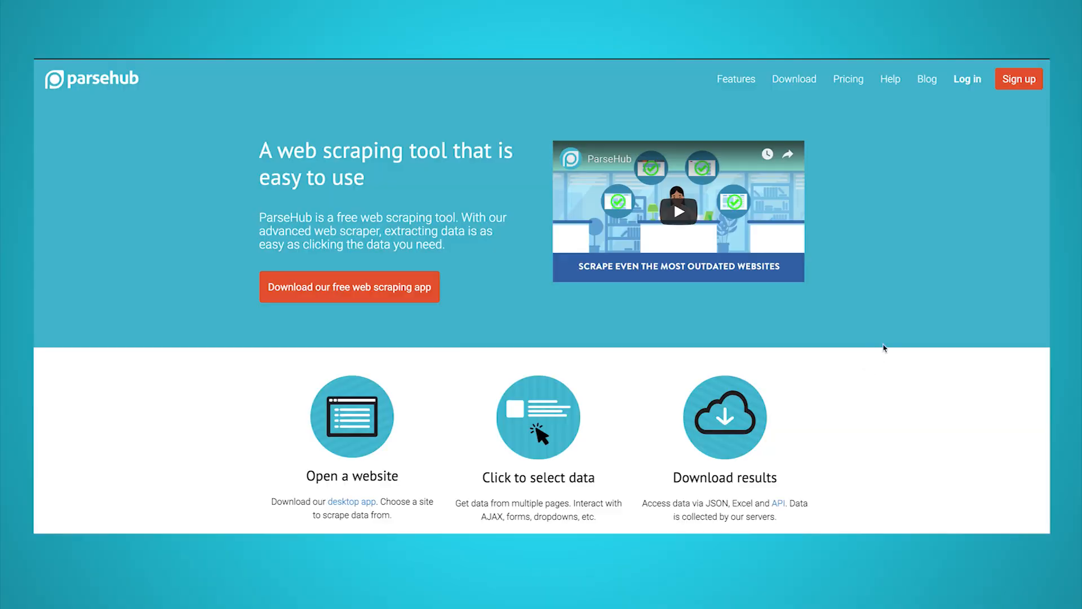
{"action": "mouse_move", "coordinate": [849, 180]}
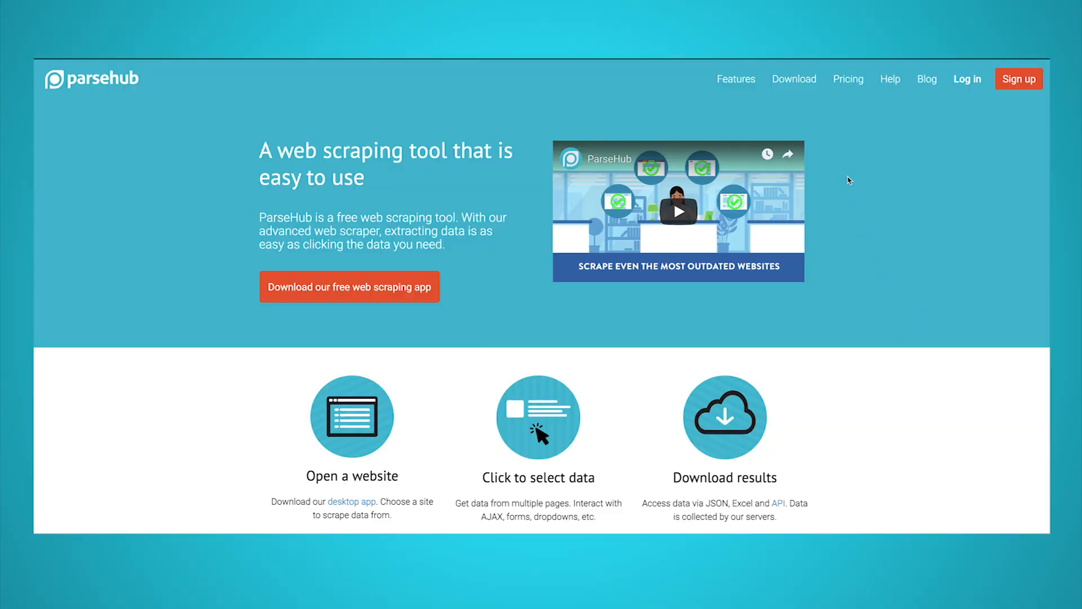
{"action": "mouse_move", "coordinate": [784, 82]}
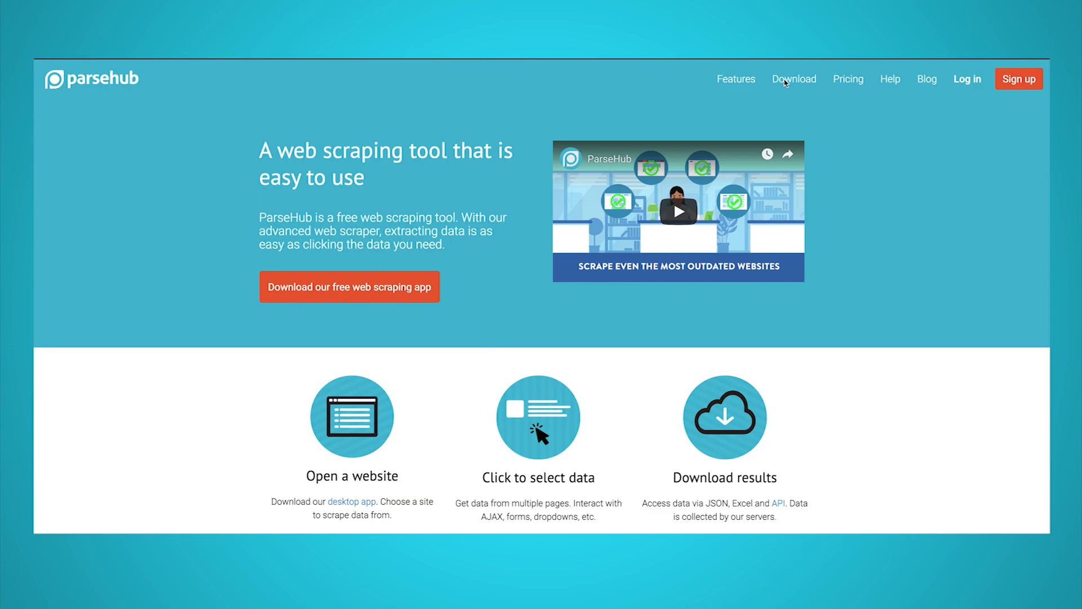
- Download the Windows ParseHub desktop installer (parsehub-setup.exe) from the Download page
{"action": "left_click", "coordinate": [794, 78]}
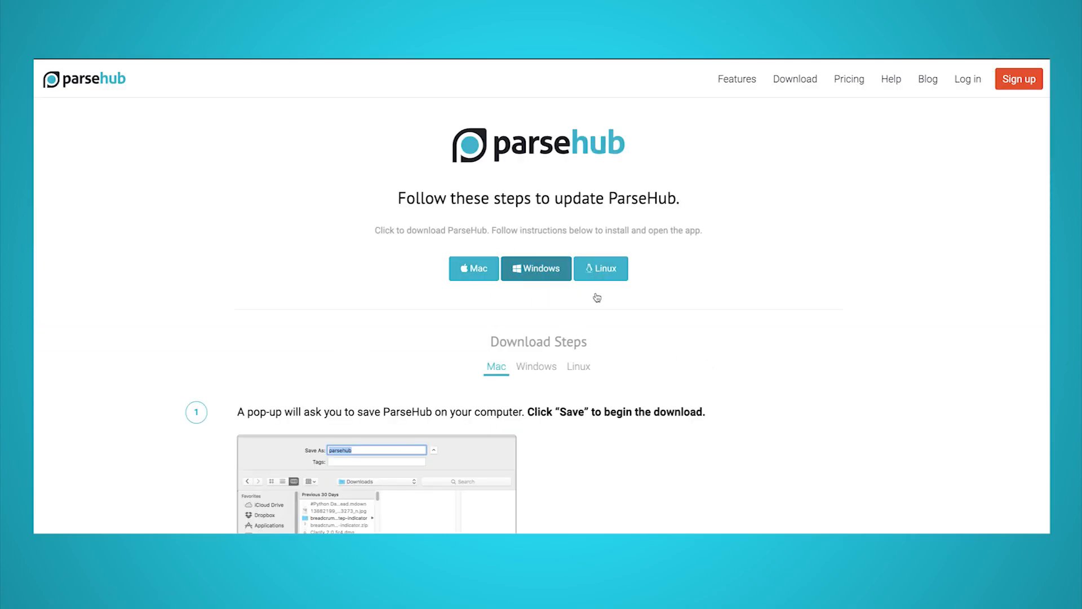
{"action": "left_click", "coordinate": [537, 366]}
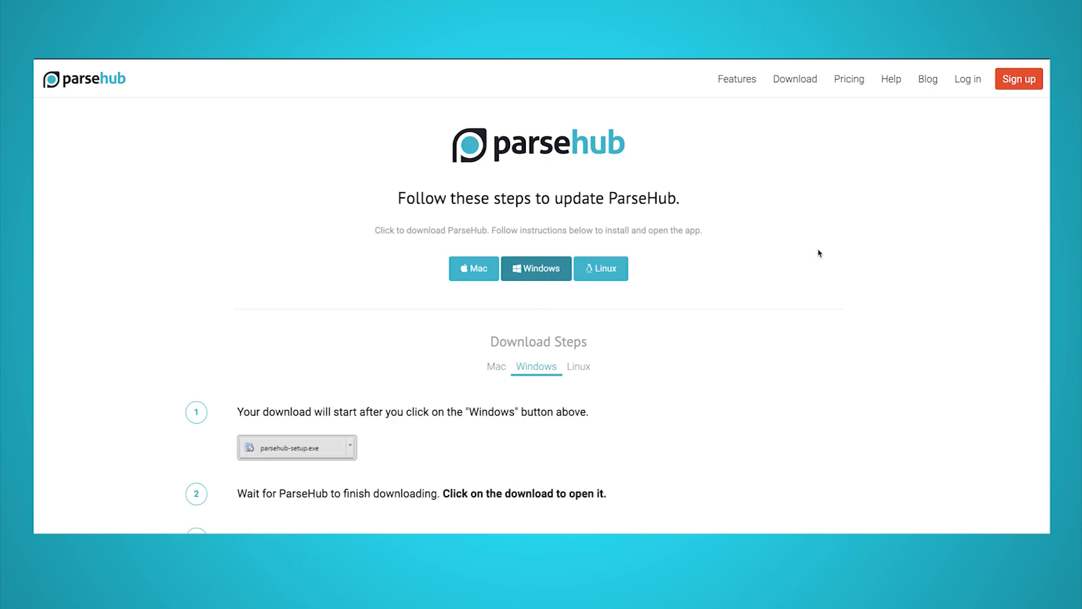
{"action": "mouse_move", "coordinate": [795, 269]}
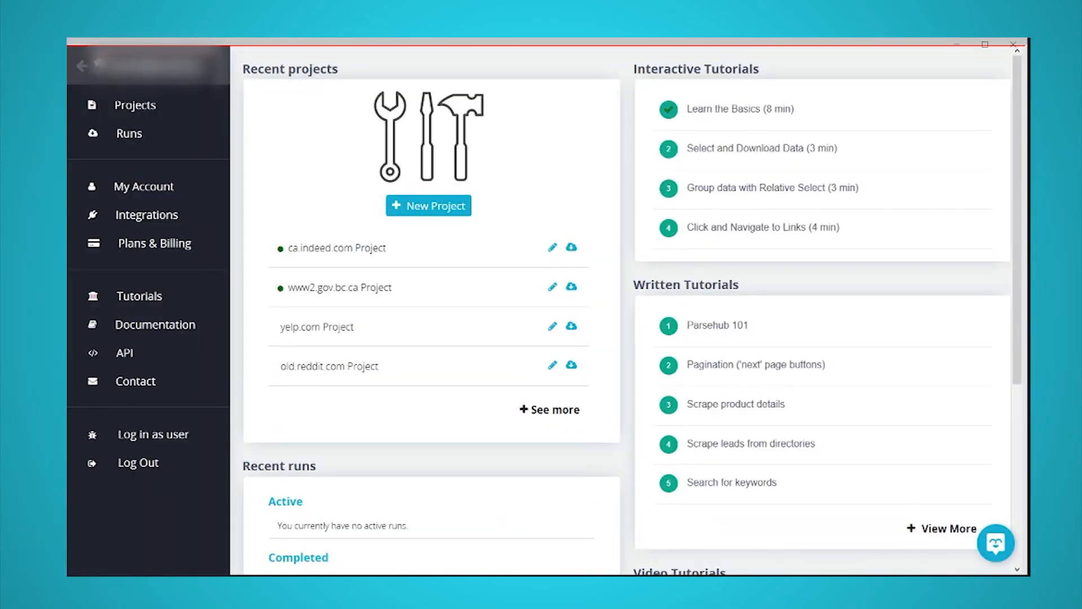
- Start a new project on the Amazon smartphone search results URL
{"action": "left_click", "coordinate": [429, 205]}
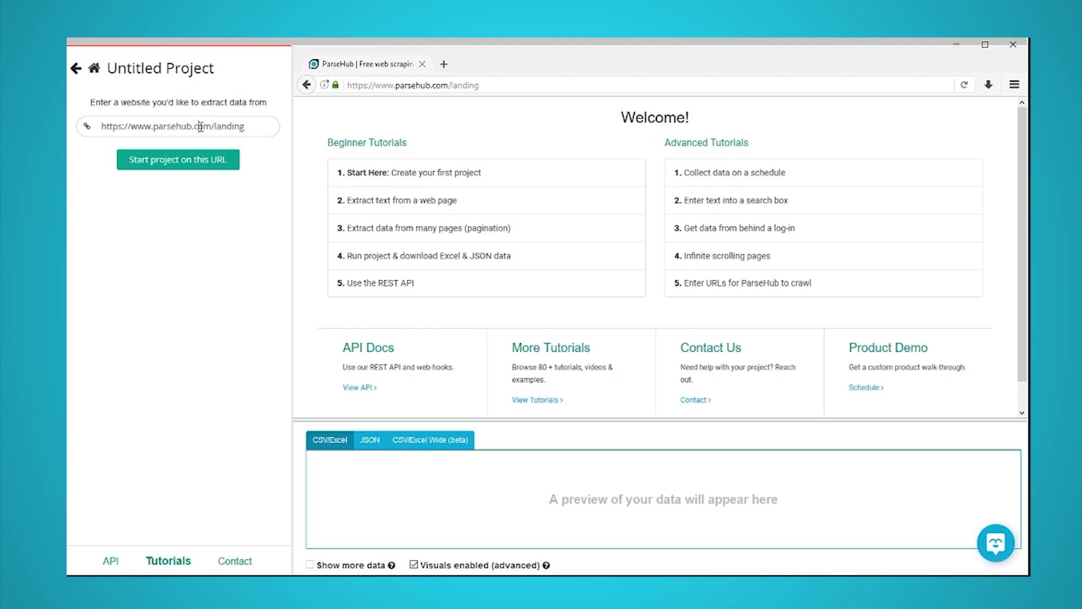
{"action": "left_click", "coordinate": [177, 159]}
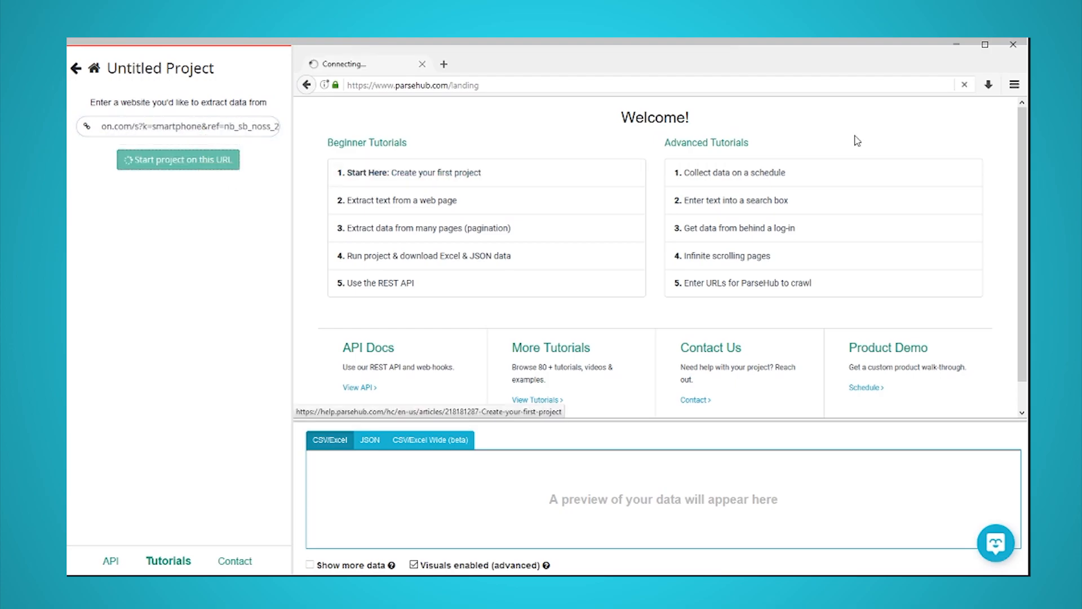
{"action": "left_click", "coordinate": [178, 159]}
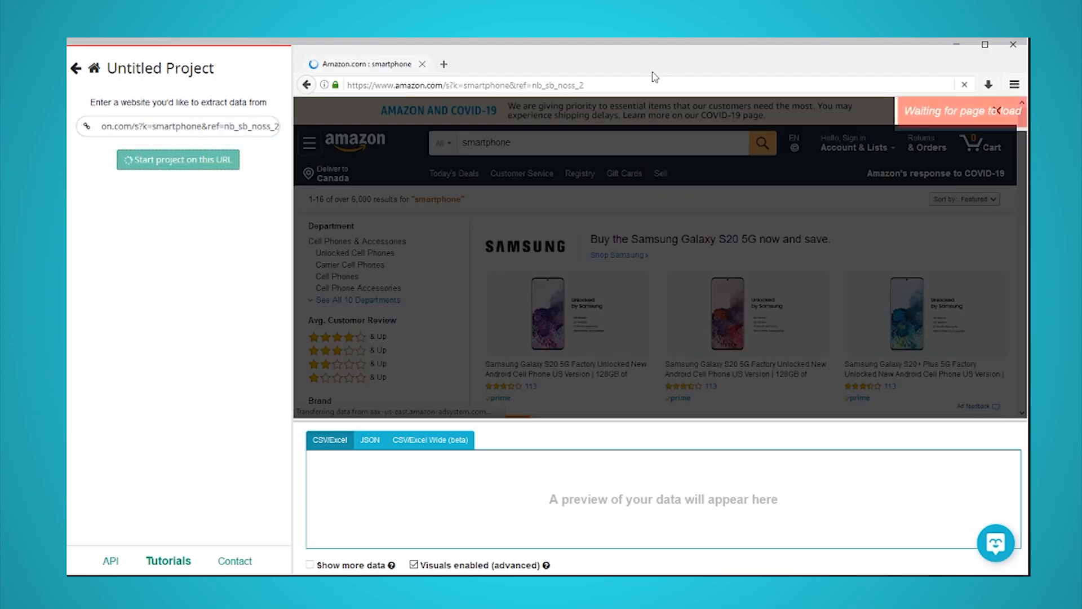
{"action": "left_click", "coordinate": [179, 159]}
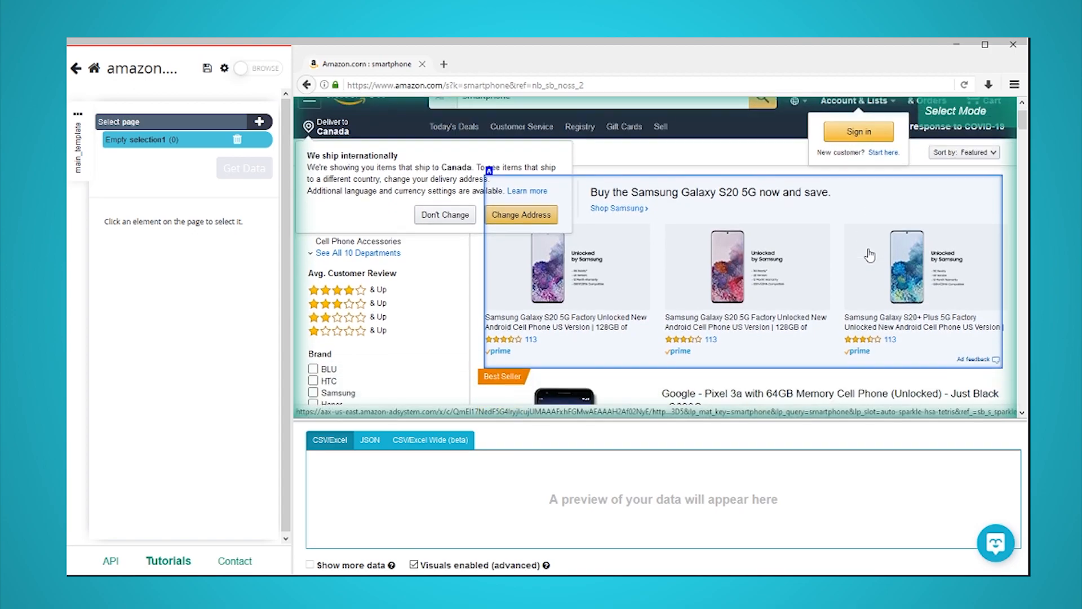
- Select all smartphone titles (Google Pixel 3a, Samsung Galaxy A30S) and name the selection 'product'
{"action": "scroll", "scroll_direction": "down", "scroll_amount": 3}
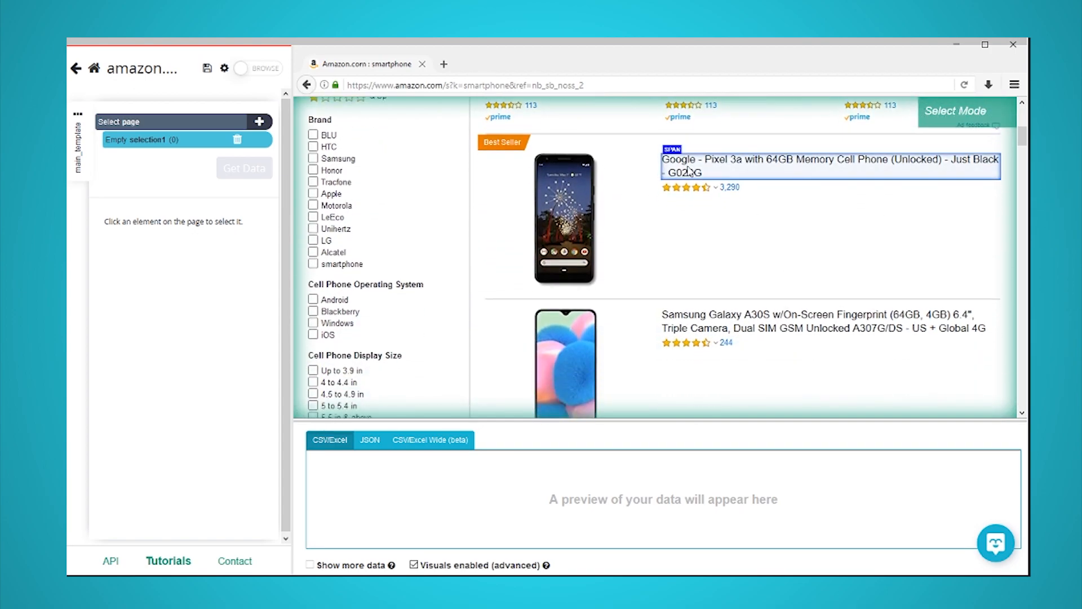
{"action": "left_click", "coordinate": [828, 166]}
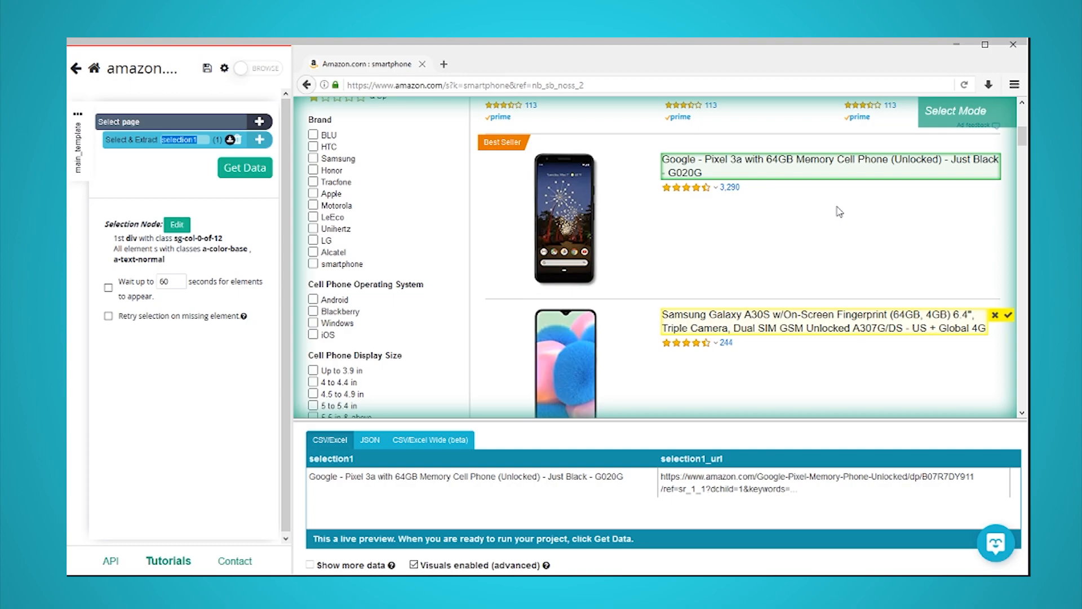
{"action": "mouse_move", "coordinate": [814, 328]}
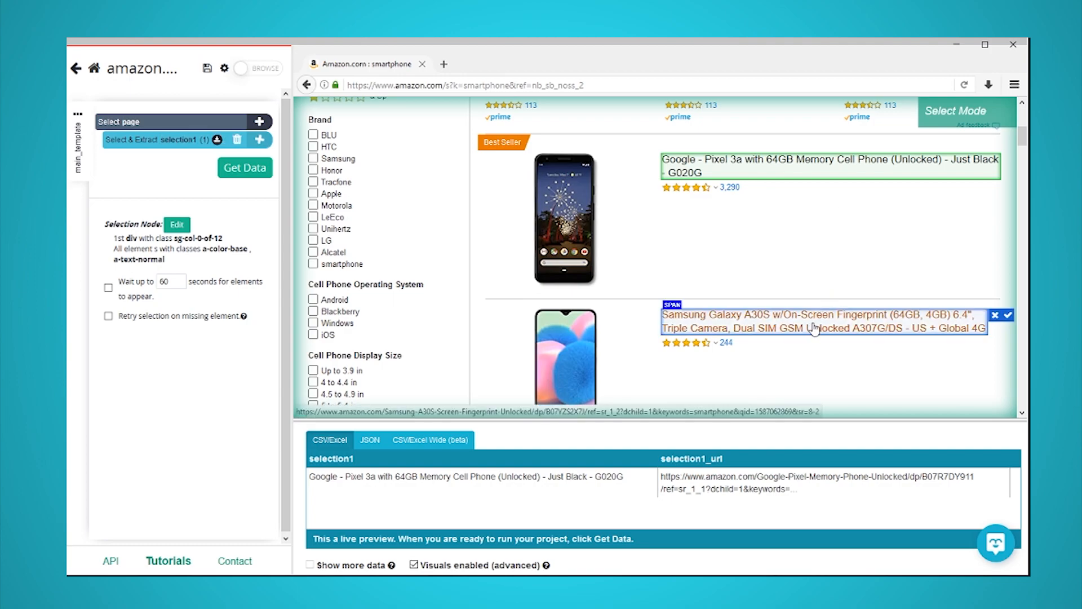
{"action": "left_click", "coordinate": [1003, 315]}
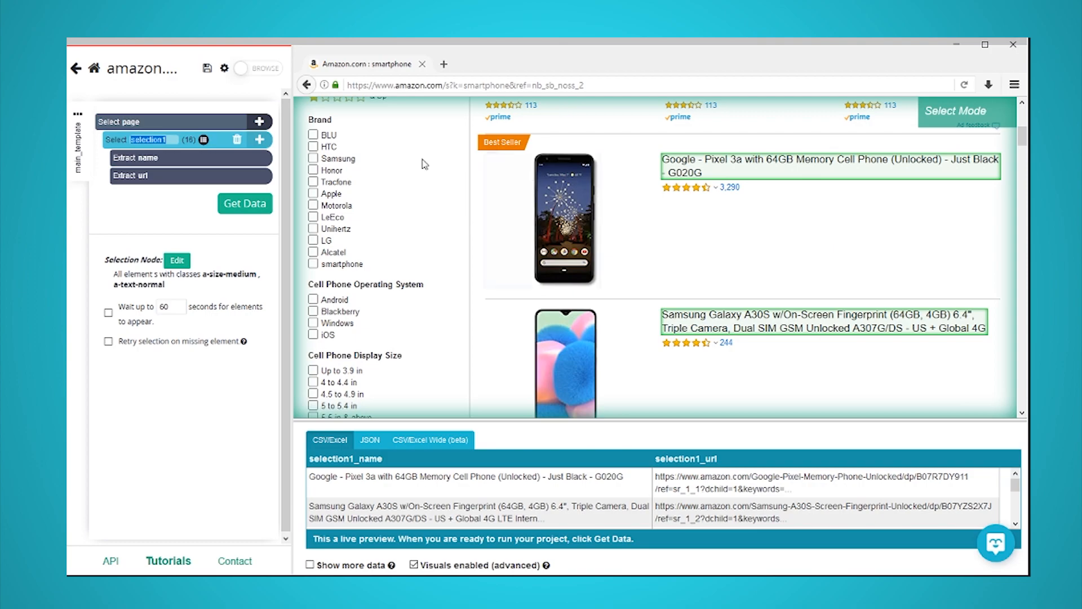
{"action": "type", "text": "product"}
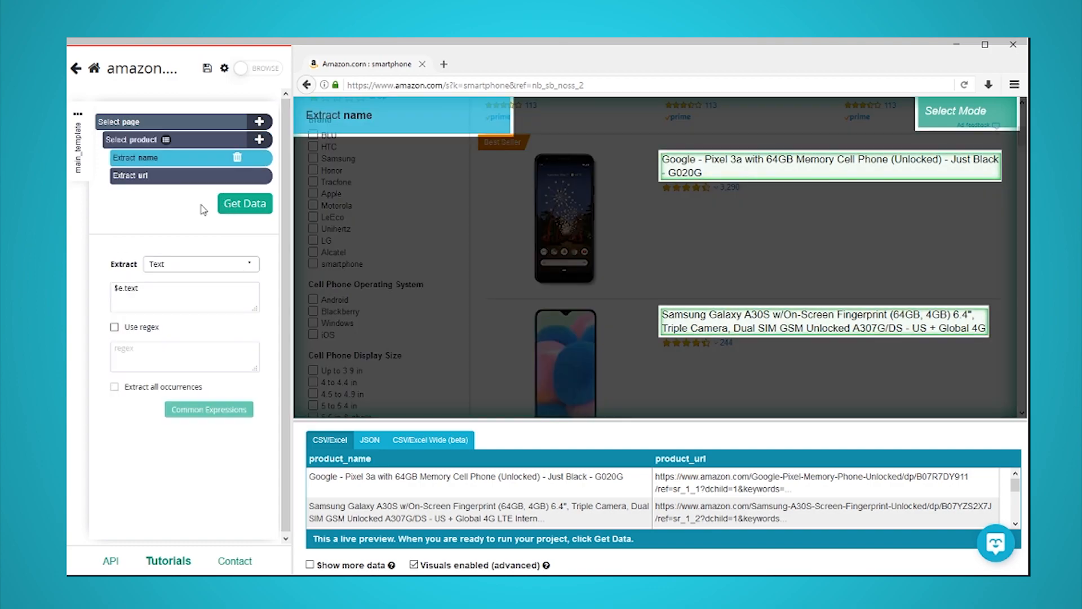
{"action": "mouse_move", "coordinate": [179, 263]}
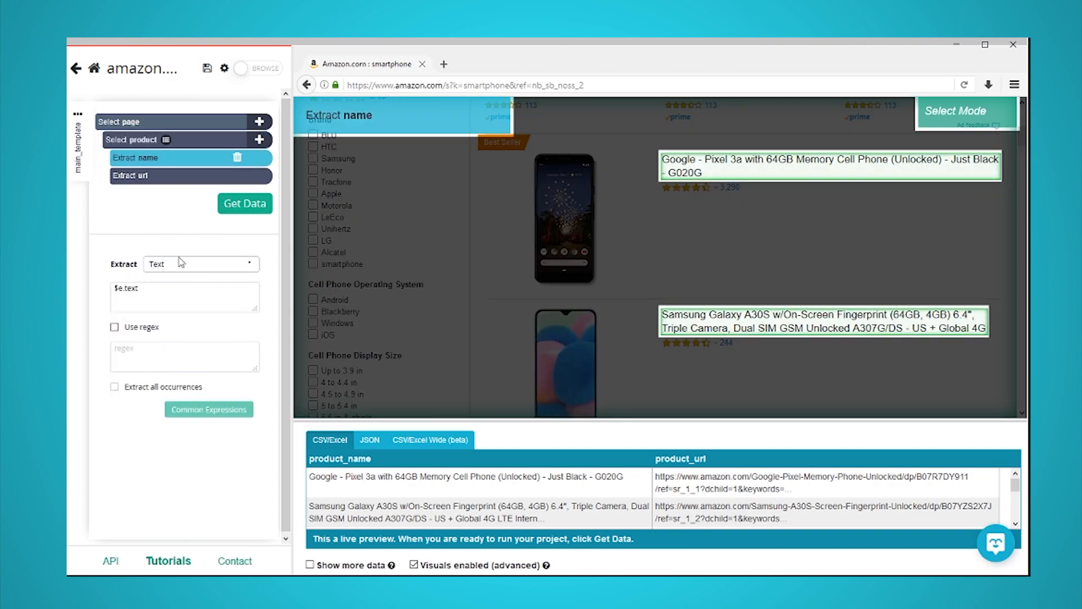
{"action": "mouse_move", "coordinate": [196, 268]}
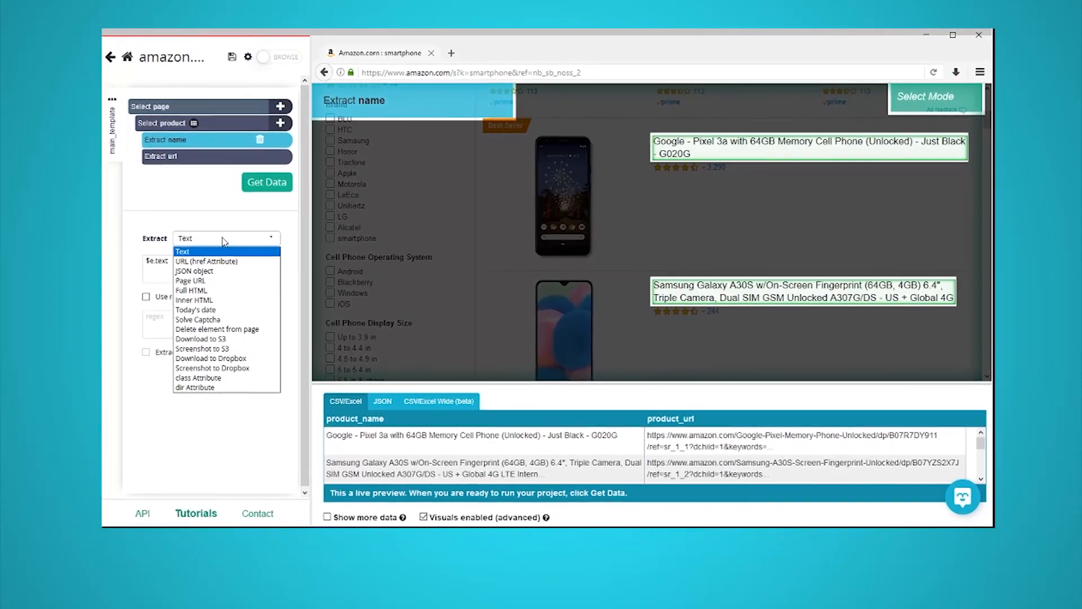
- Switch the name extraction from Text to URL (href Attribute), then to Full HTML
{"action": "left_click", "coordinate": [183, 250]}
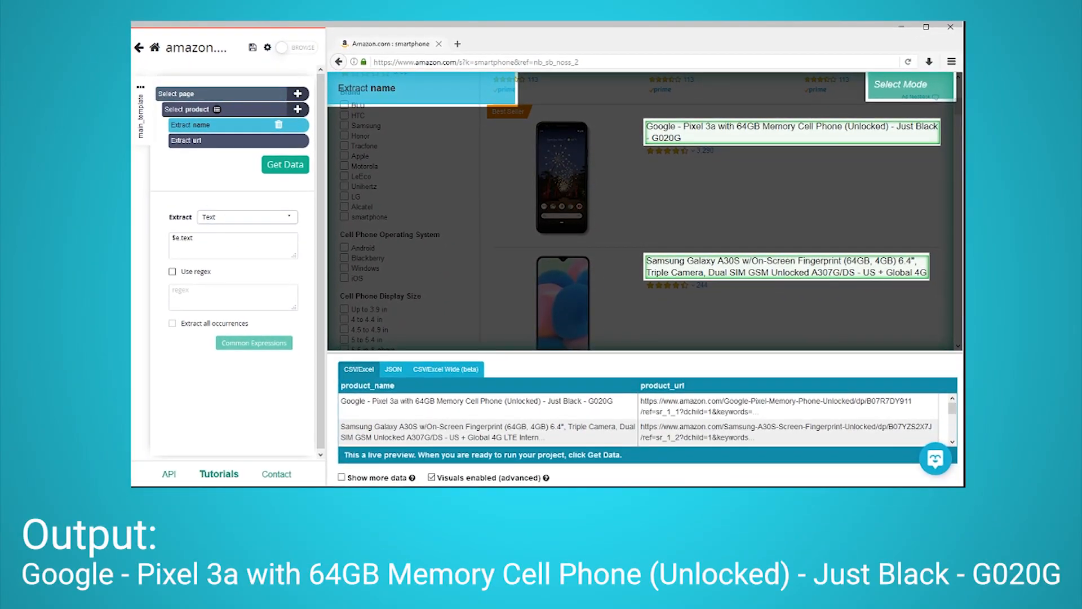
{"action": "left_click", "coordinate": [247, 216]}
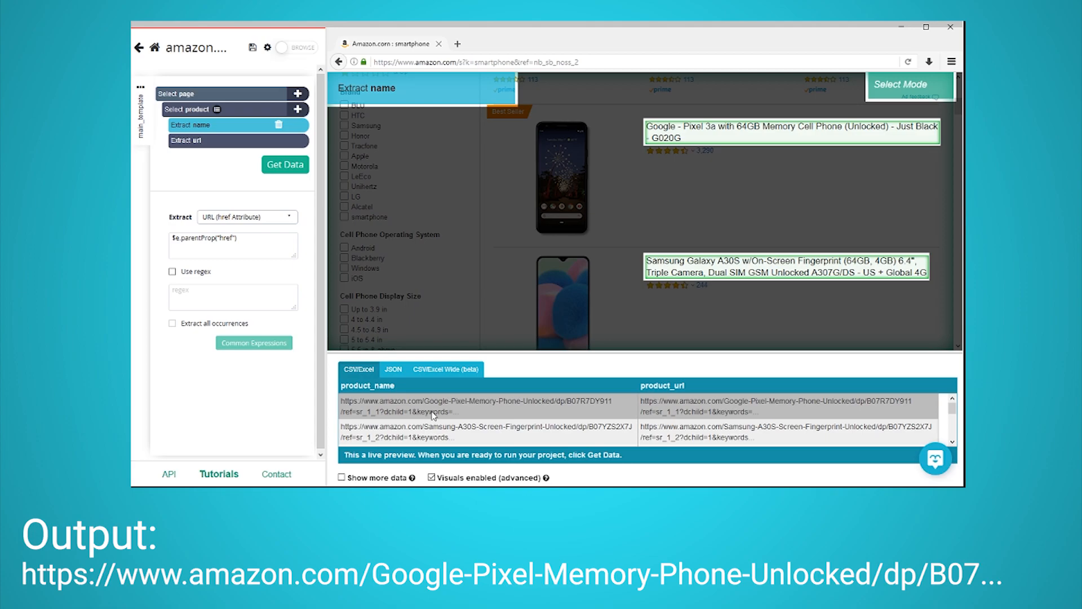
{"action": "left_click", "coordinate": [247, 217]}
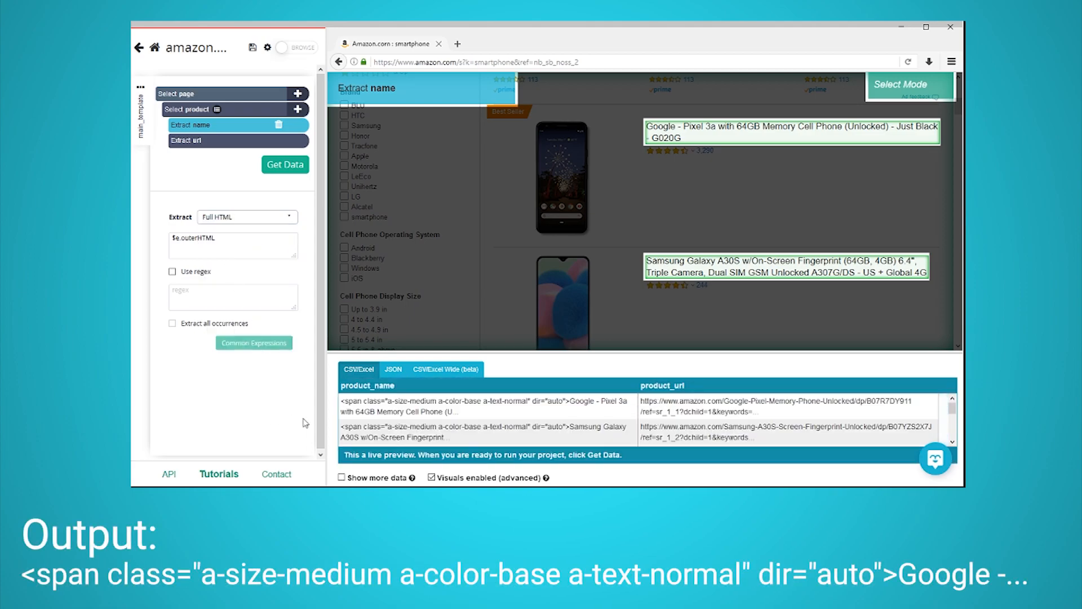
{"action": "left_click", "coordinate": [483, 406]}
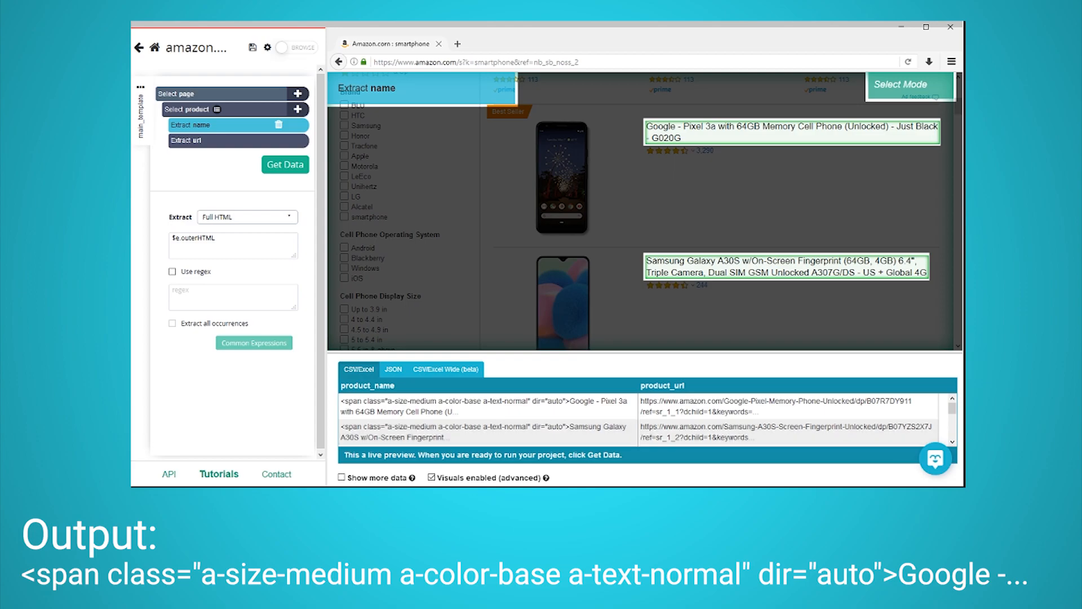
- Switch the extraction to Inner HTML and finally to the title's class Attribute
{"action": "left_click", "coordinate": [247, 217]}
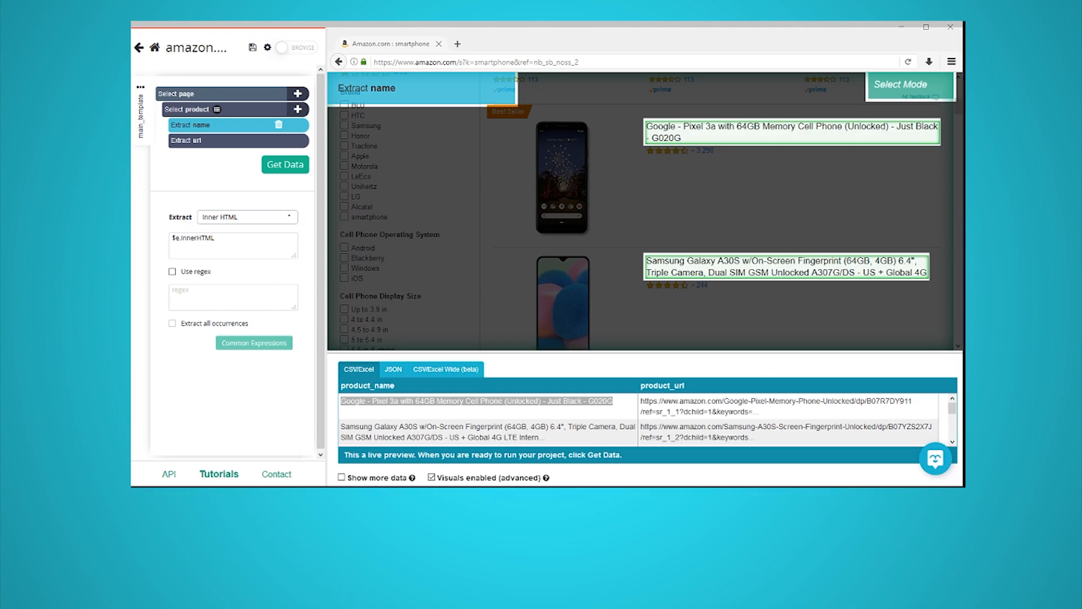
{"action": "left_click", "coordinate": [246, 216]}
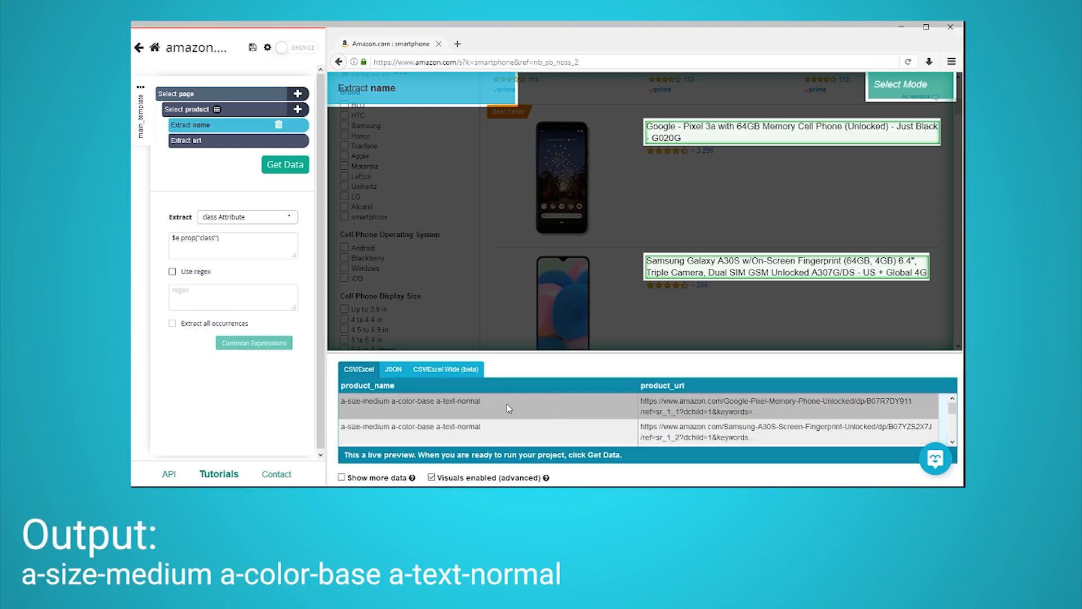
{"action": "double_click", "coordinate": [411, 400]}
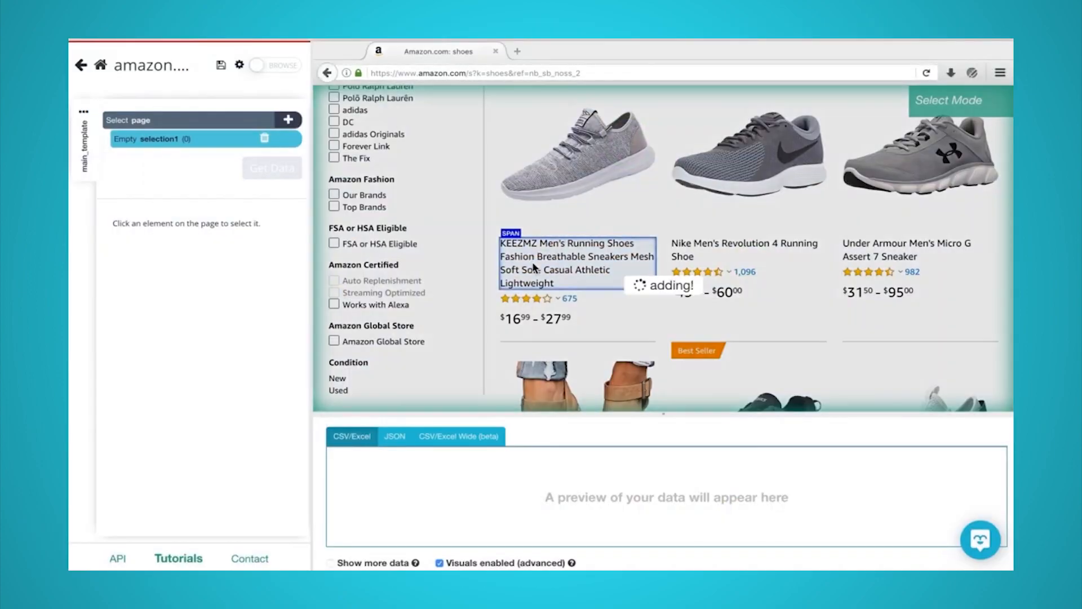
- Select the KEEZMZ men's running shoe title as the first selection on the shoes results
{"action": "left_click", "coordinate": [576, 262]}
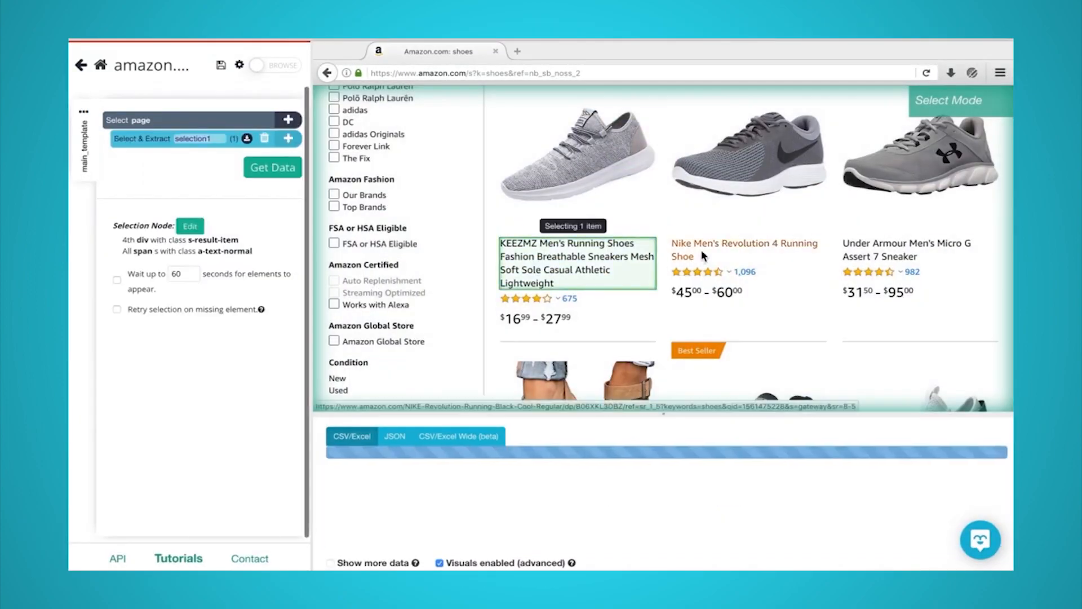